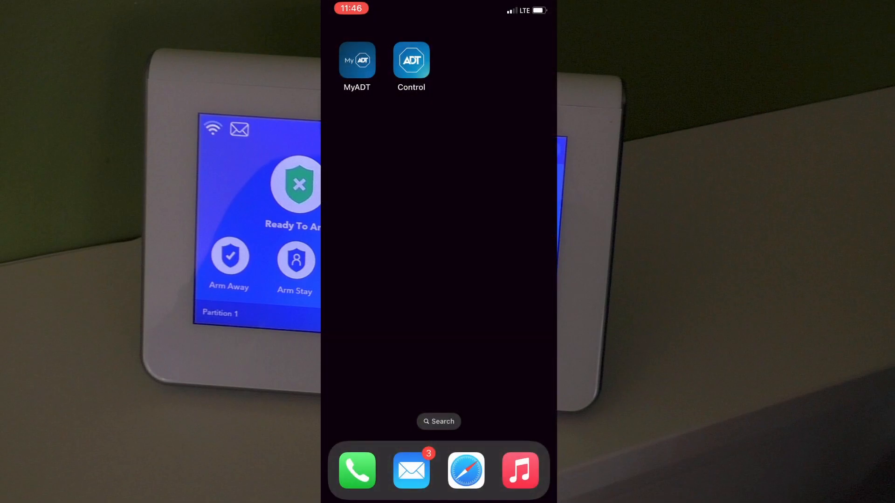
# Launch MyADT and select the empty password field on the login screen
pyautogui.click(356, 60)
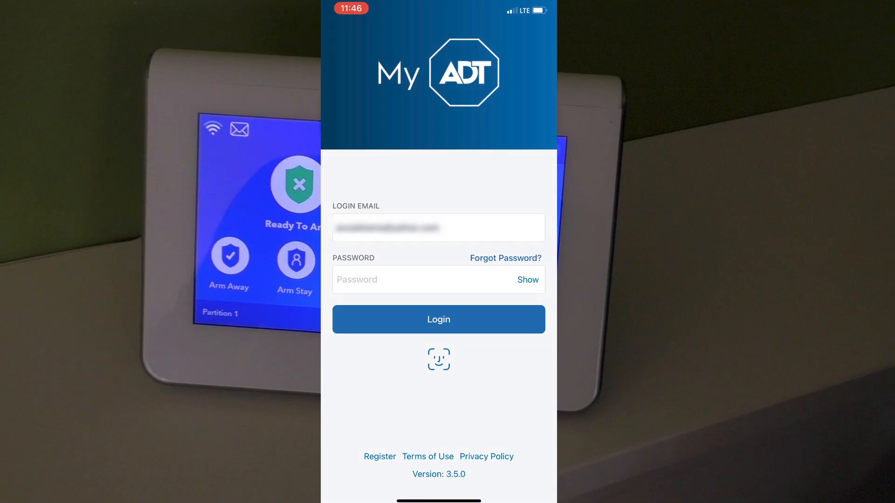
pyautogui.click(423, 279)
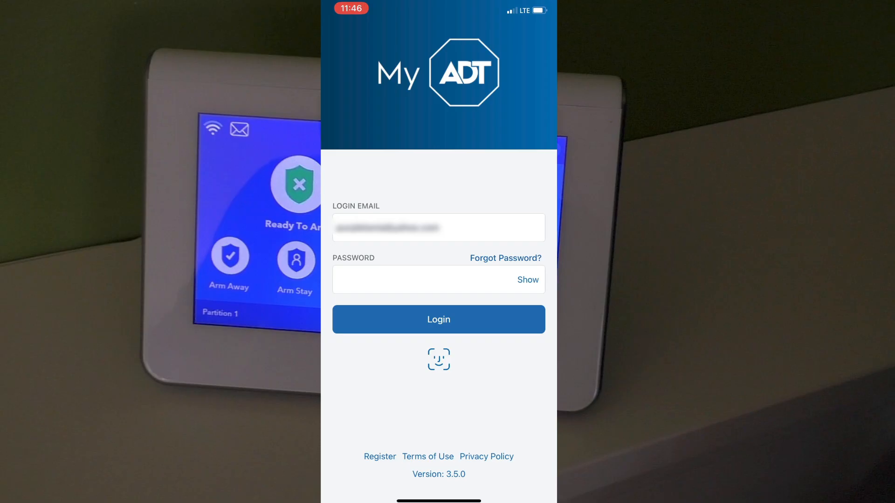
# Log in and open the Command 7" Touchscreen alarm system's System Test page
pyautogui.click(438, 319)
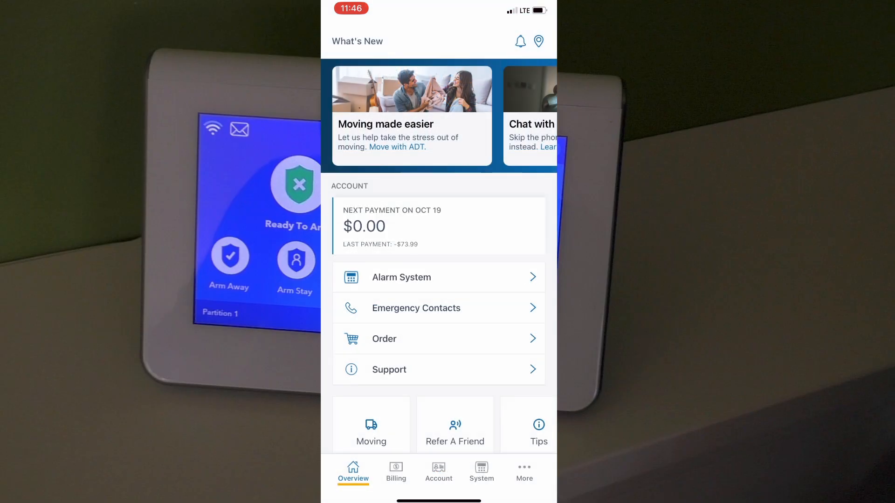
pyautogui.scroll(3)
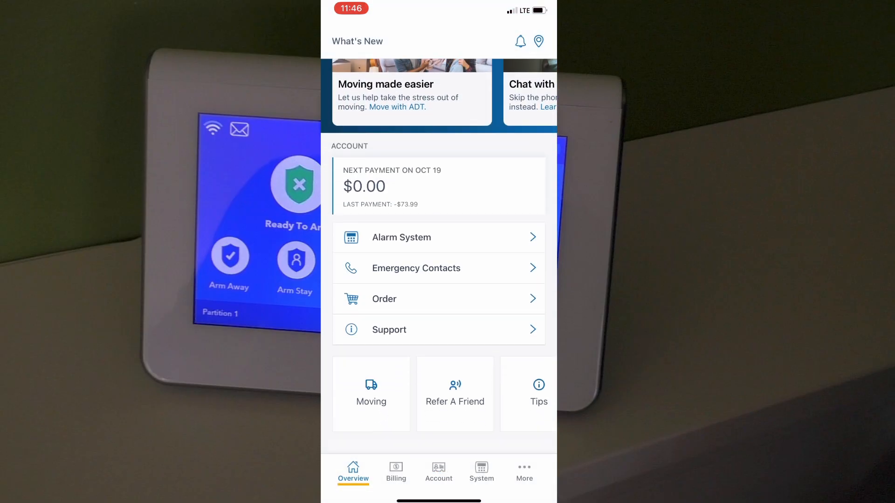
pyautogui.click(481, 471)
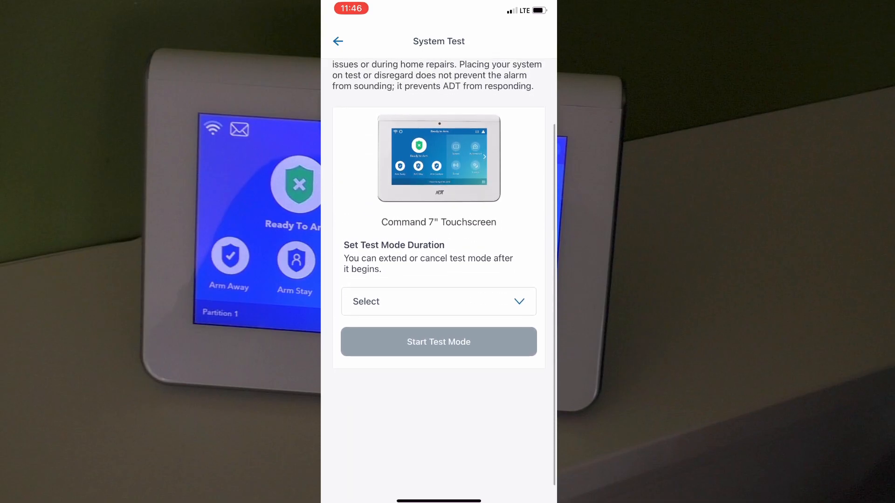
# Choose a 1 Hour test duration and start test mode, confirming the prompt
pyautogui.click(437, 302)
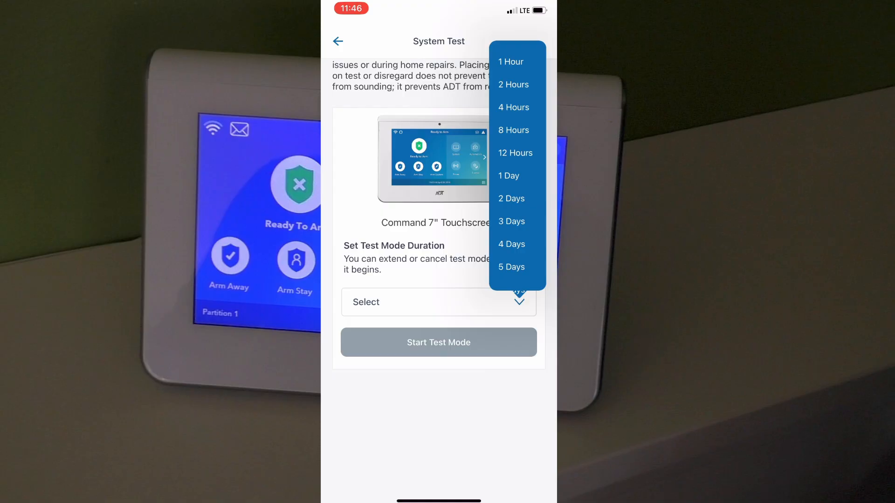
pyautogui.click(511, 62)
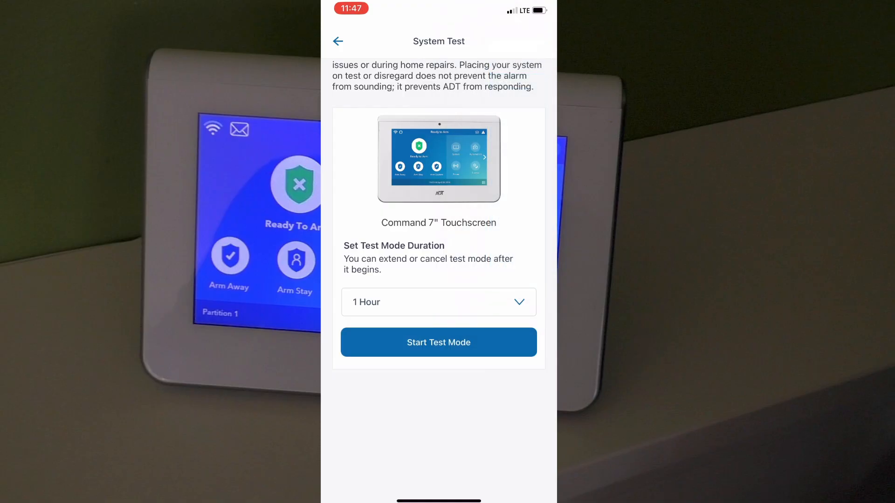
pyautogui.click(438, 342)
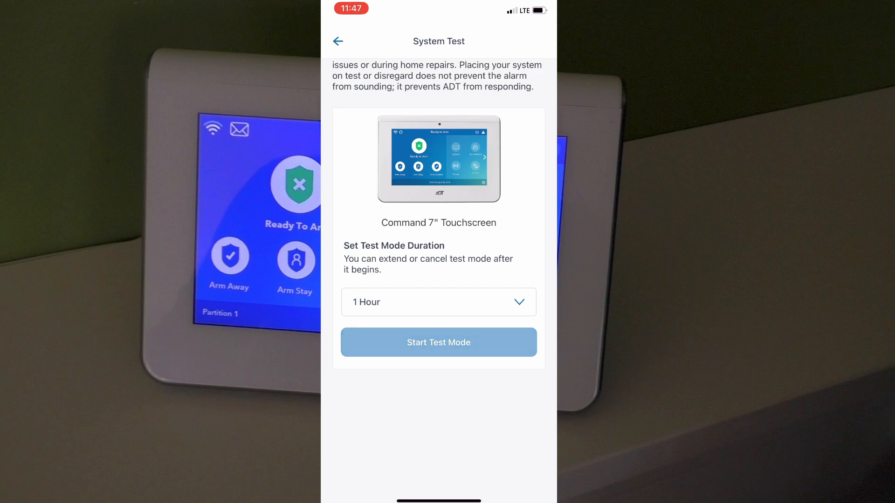
pyautogui.click(438, 342)
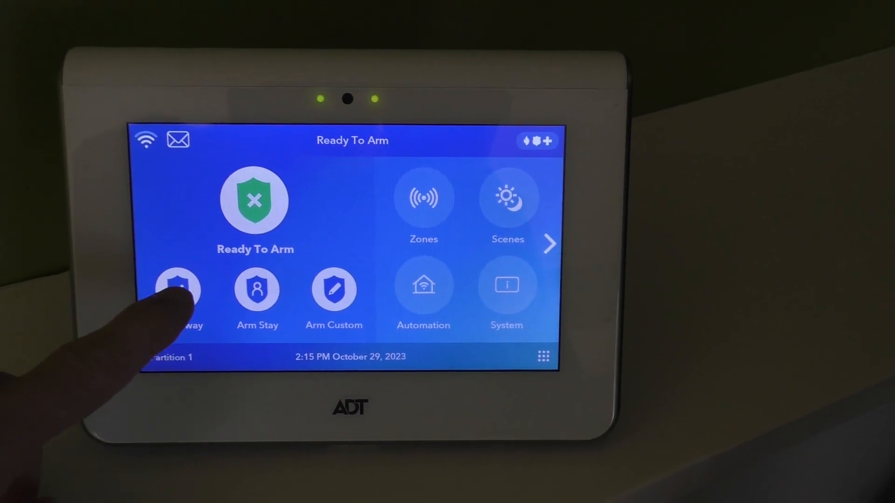
# Arm the system in Away mode from the wall touchscreen panel
pyautogui.click(178, 297)
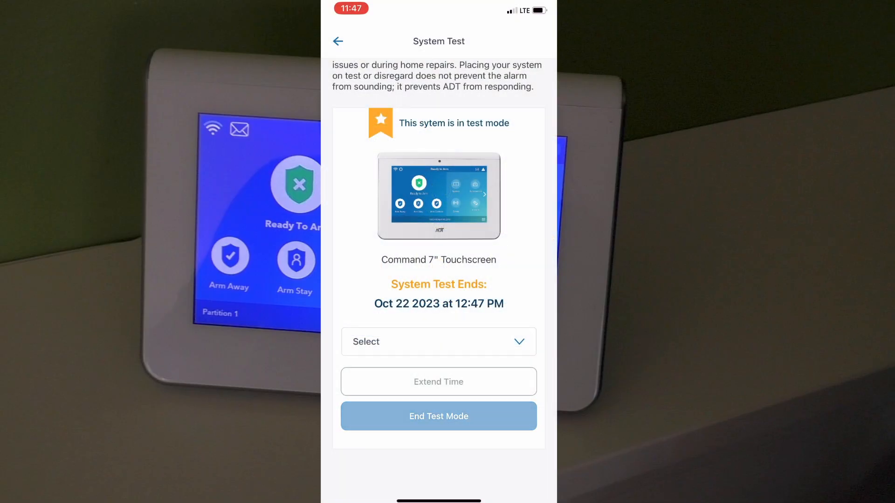
# End test mode from the System Test page
pyautogui.click(438, 417)
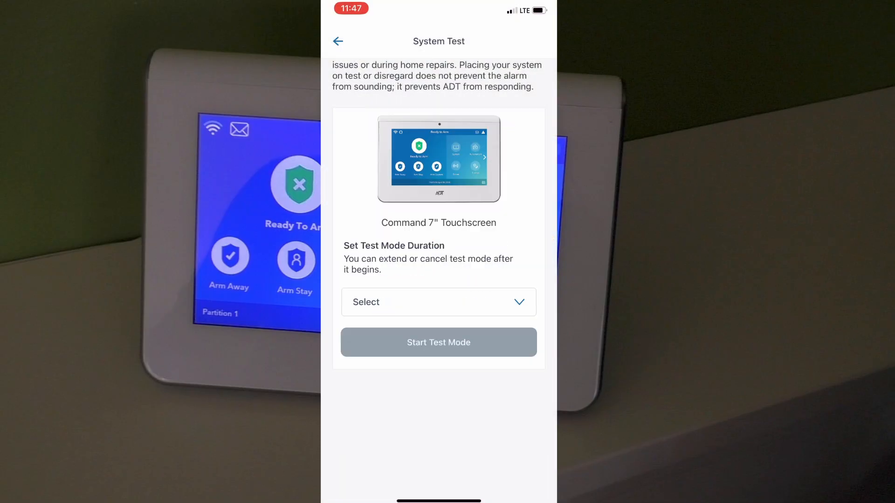